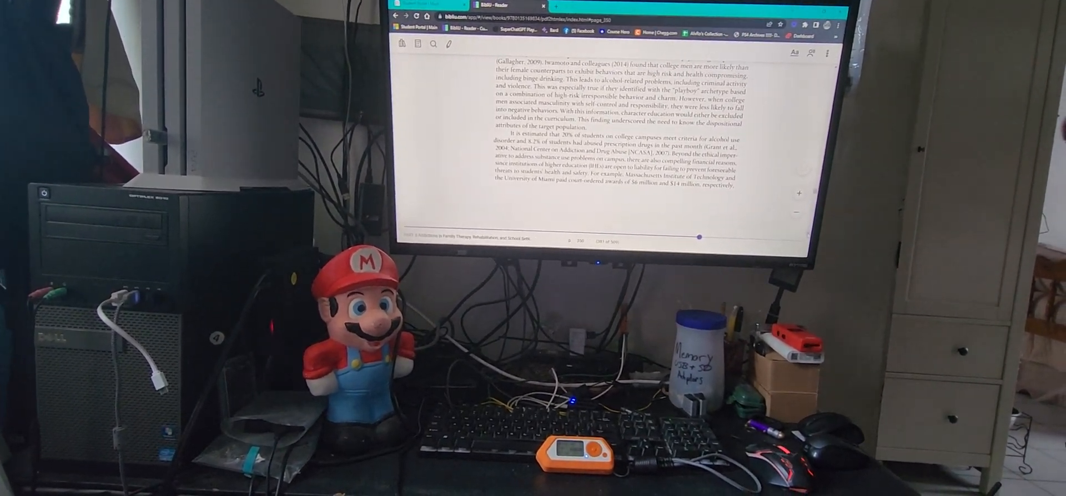
scroll("down", 3)
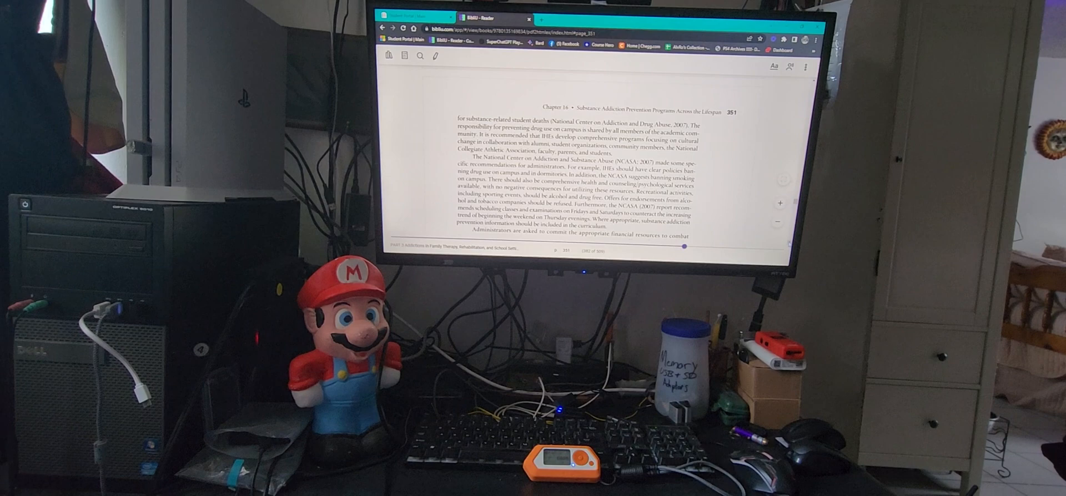
scroll("down", 3)
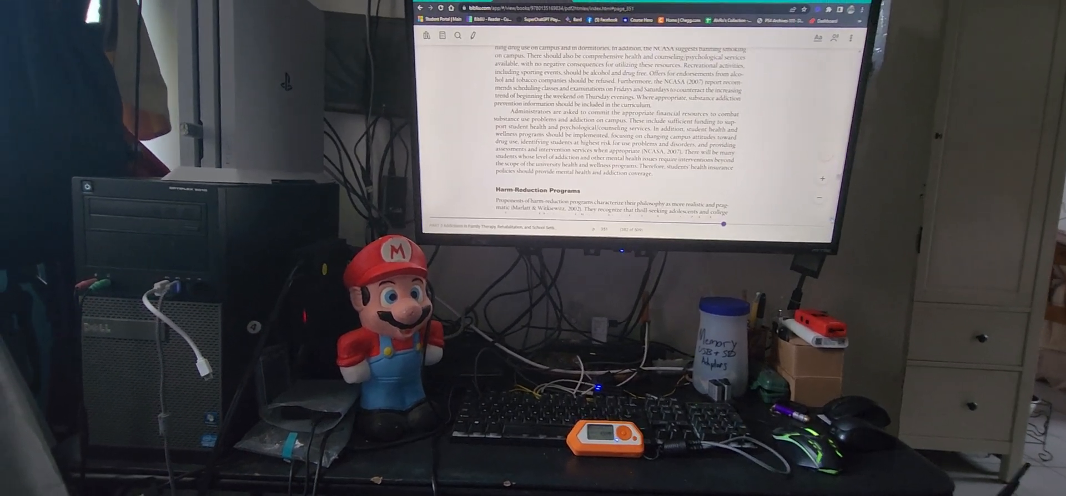
scroll("down", 3)
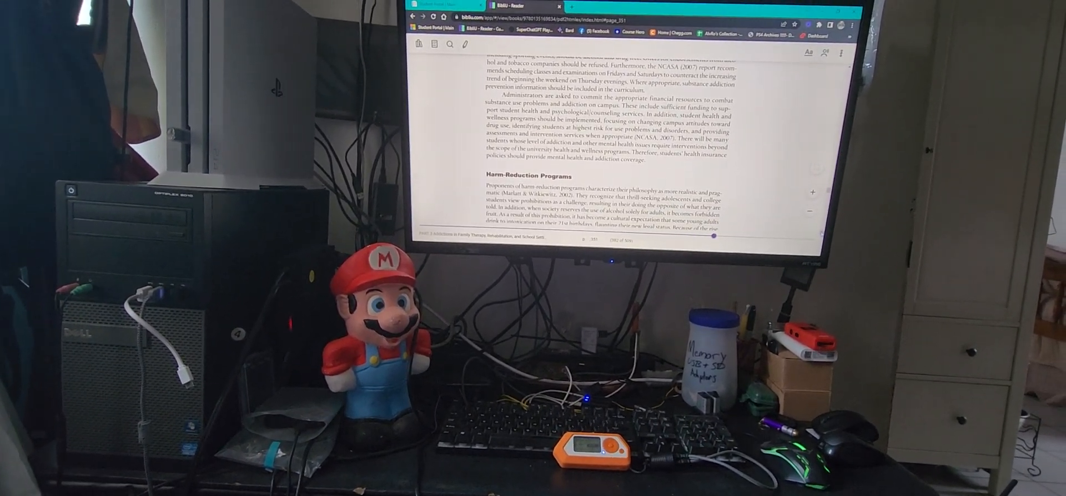